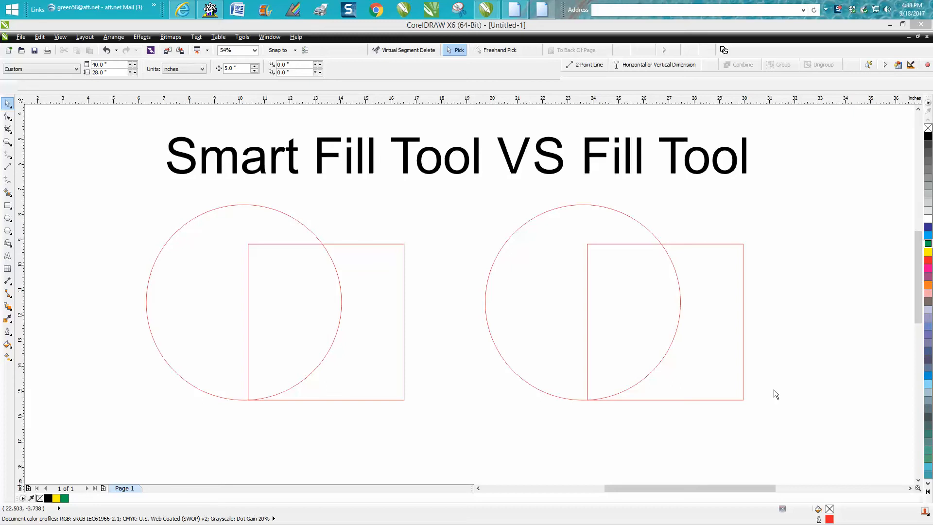
mouse_move(265, 177)
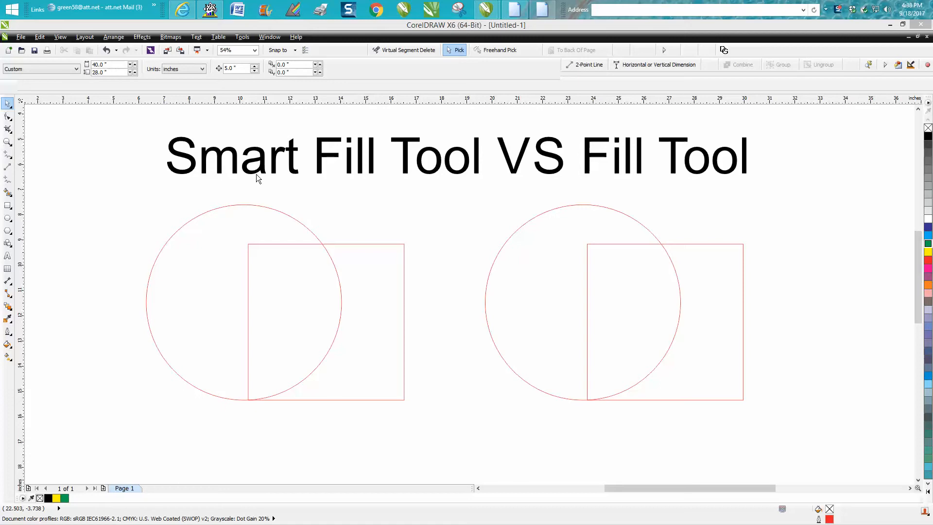
mouse_move(249, 166)
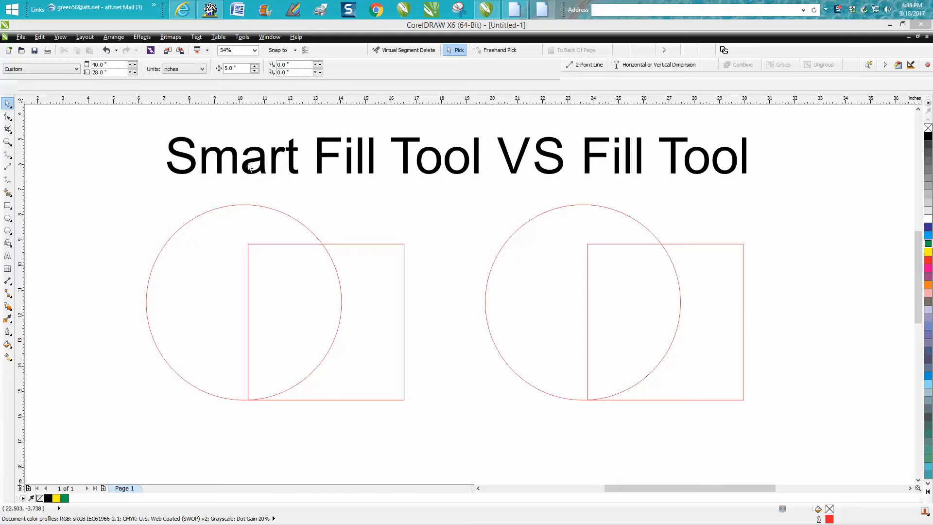
mouse_move(673, 181)
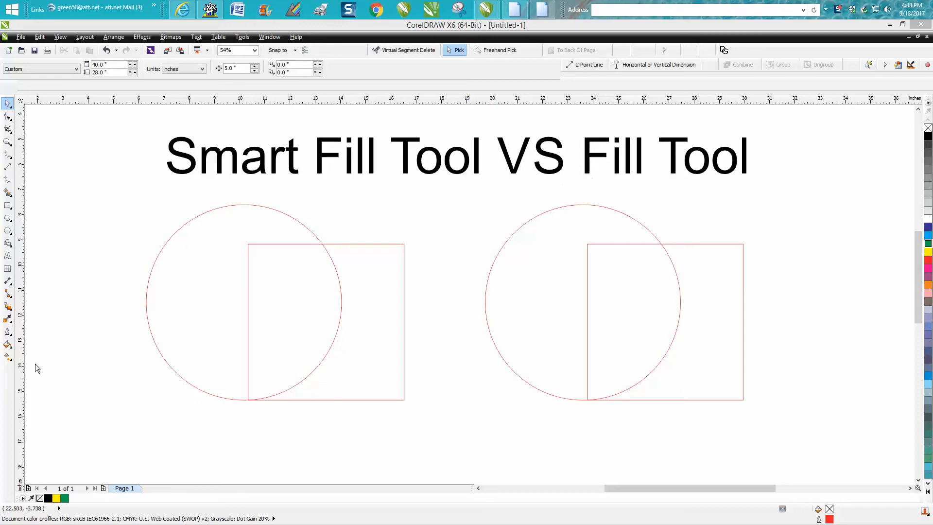
mouse_move(10, 348)
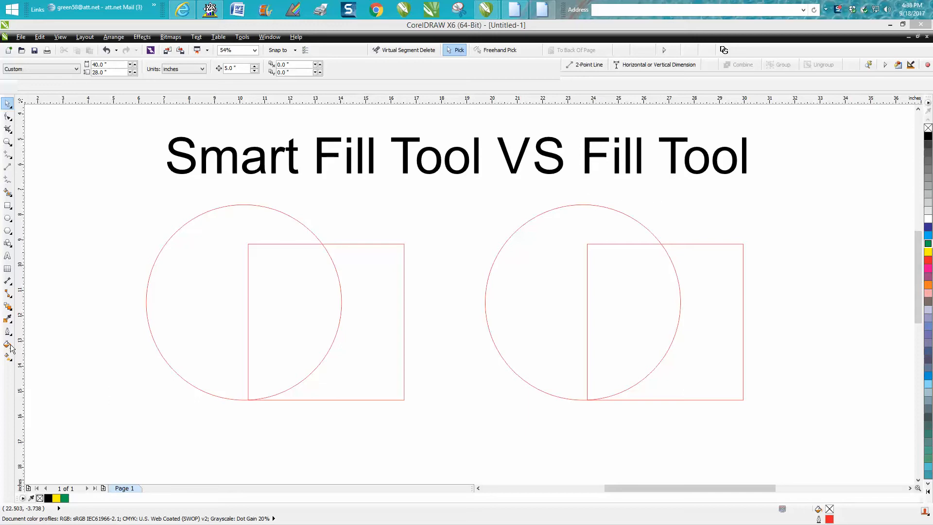
Dismiss the document defaults prompt, then nudge the yellow right-hand circle slightly upward.
left_click(8, 348)
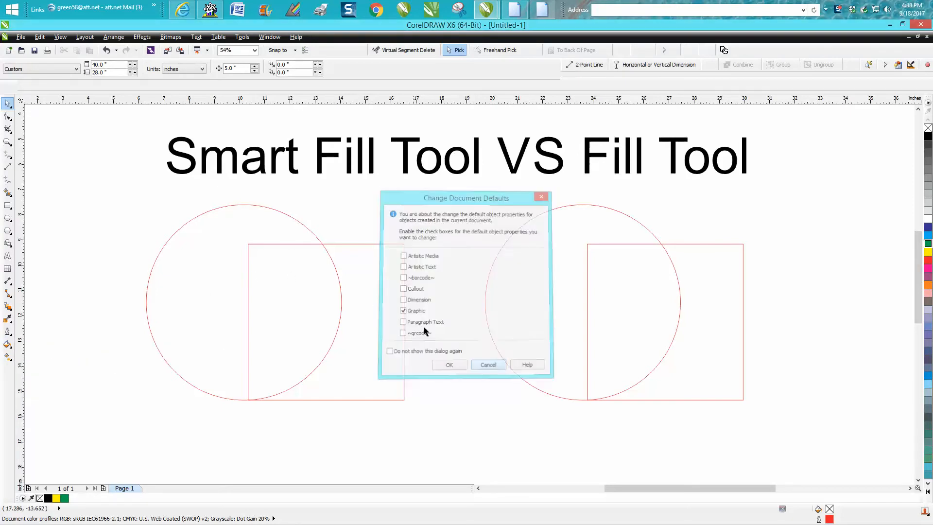
left_click(448, 364)
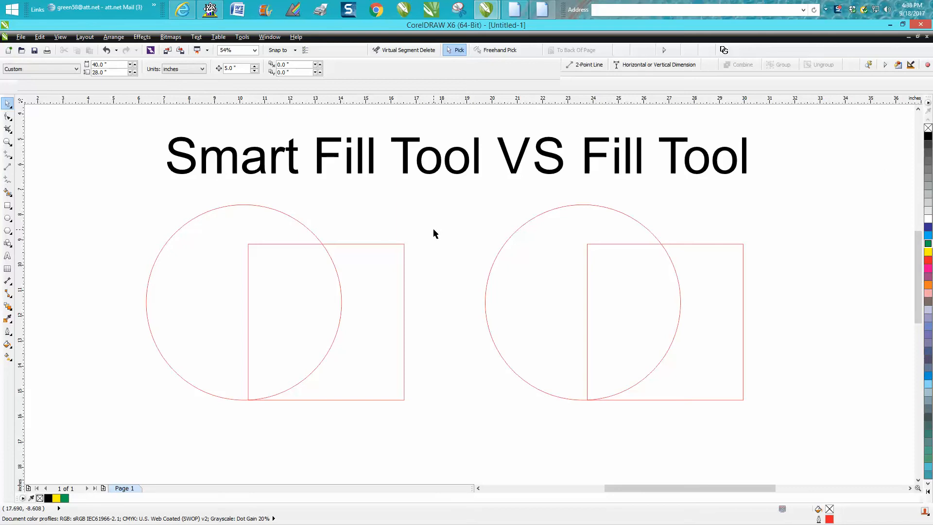
mouse_move(518, 234)
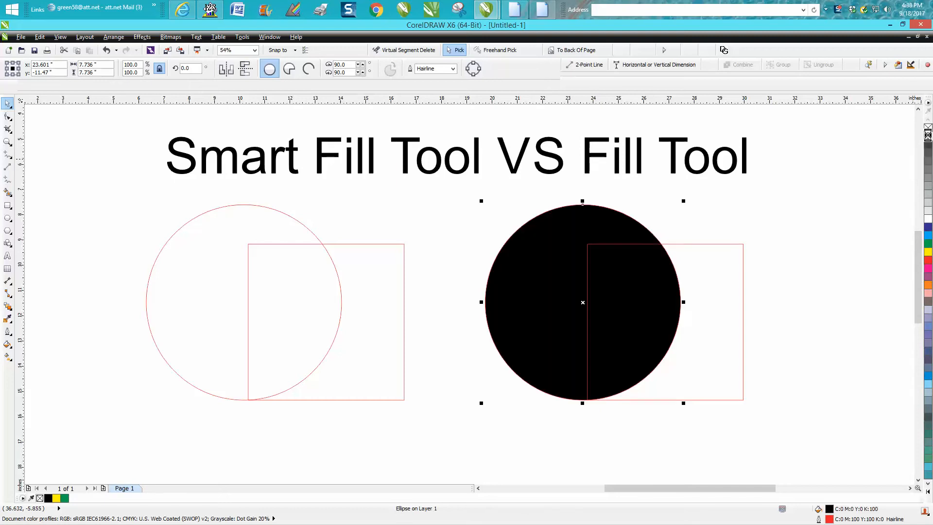
mouse_move(643, 272)
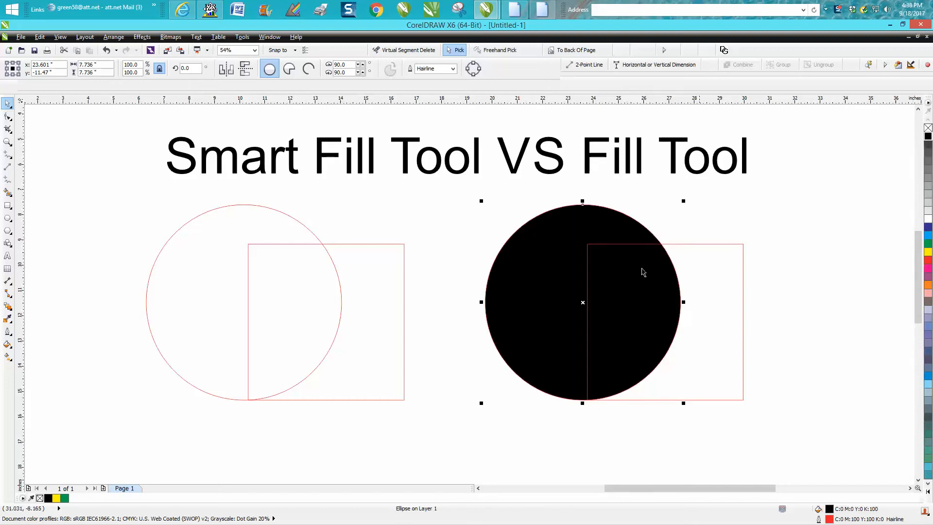
mouse_move(630, 282)
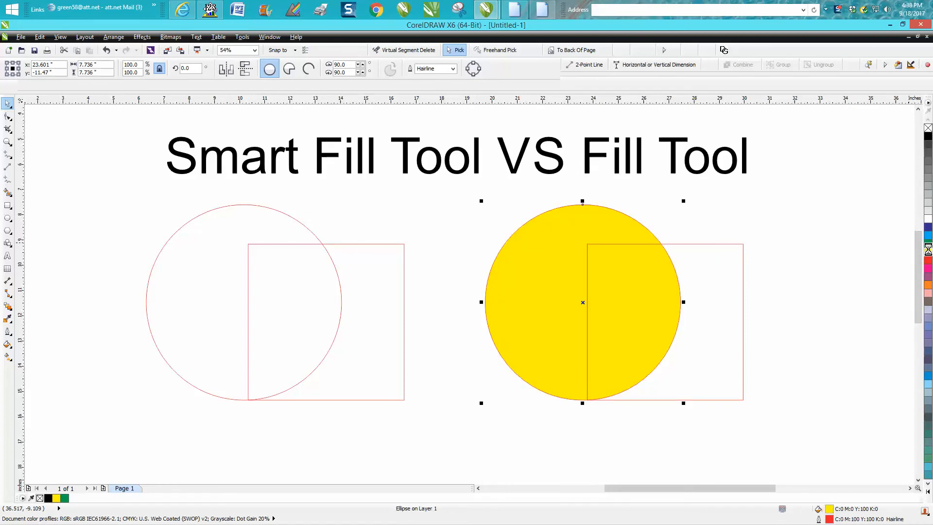
left_click_drag(583, 302, 537, 402)
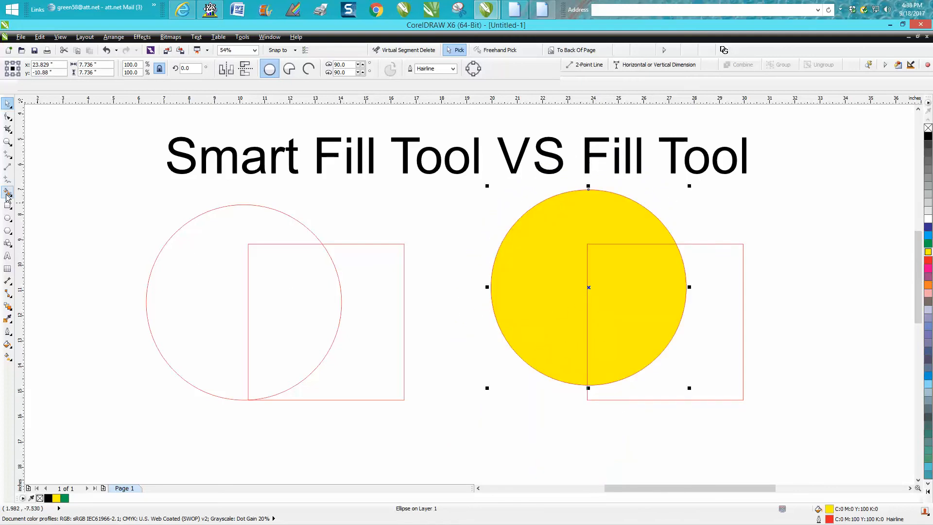
Use Smart Fill inside the left circle outside the square to create a yellow piece.
left_click(8, 192)
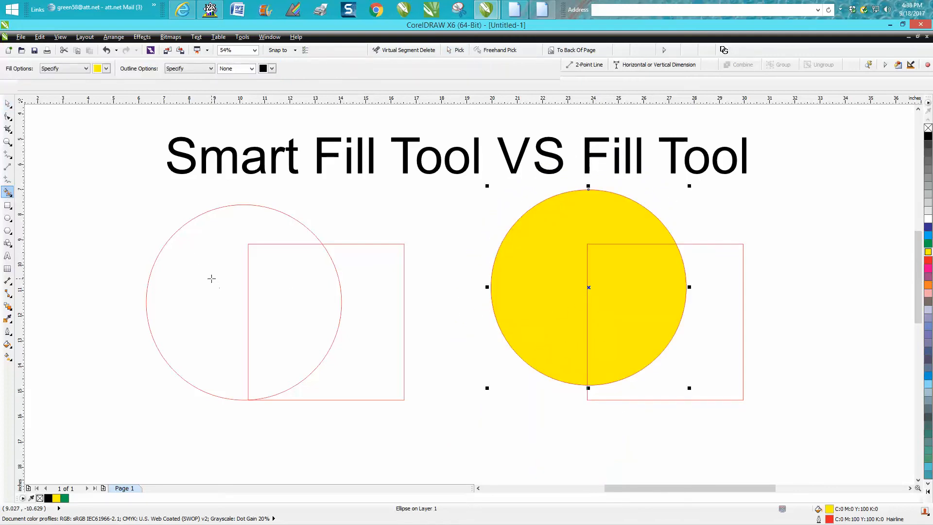
left_click(193, 263)
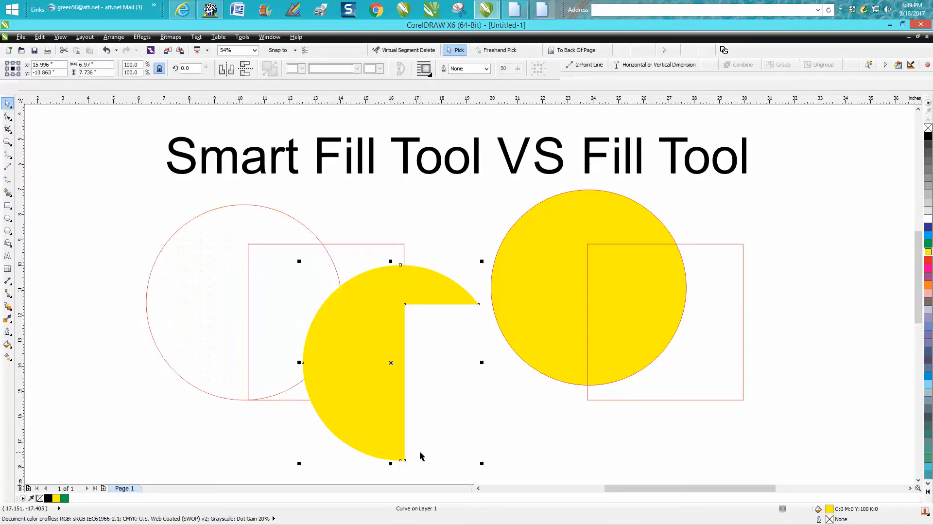
mouse_move(130, 154)
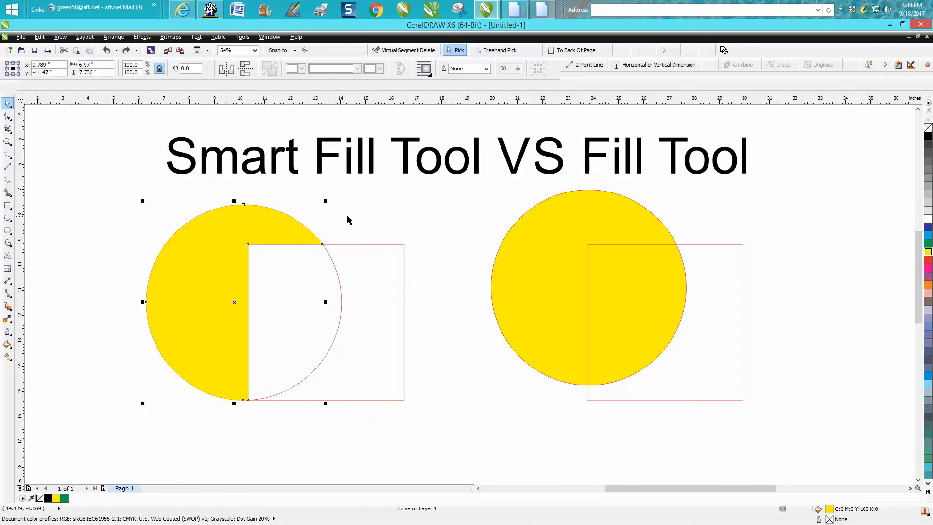
mouse_move(12, 181)
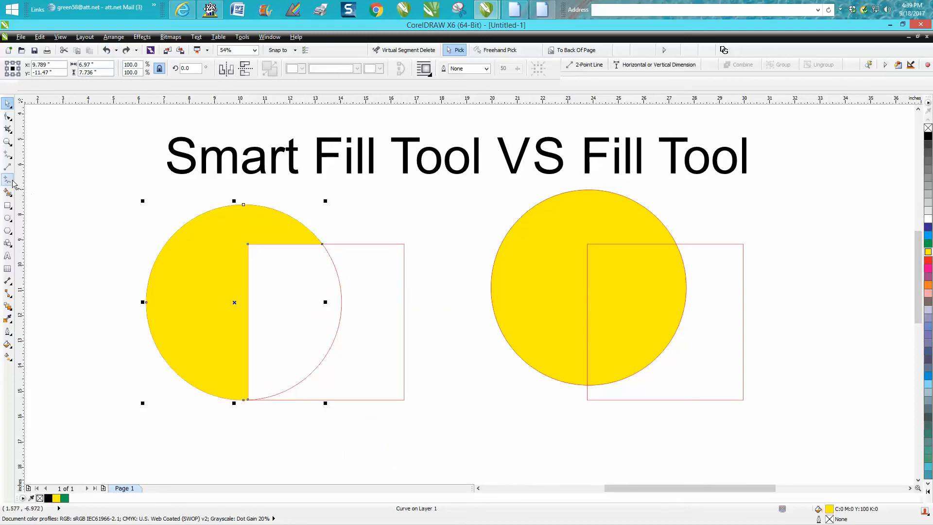
Set the Smart Fill colour to black and delete the misplaced black shape.
left_click(8, 190)
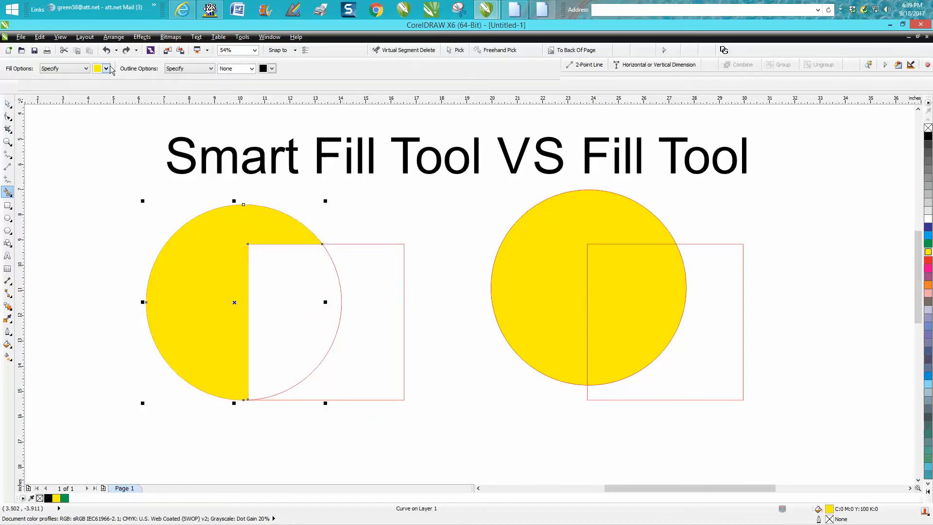
left_click(105, 68)
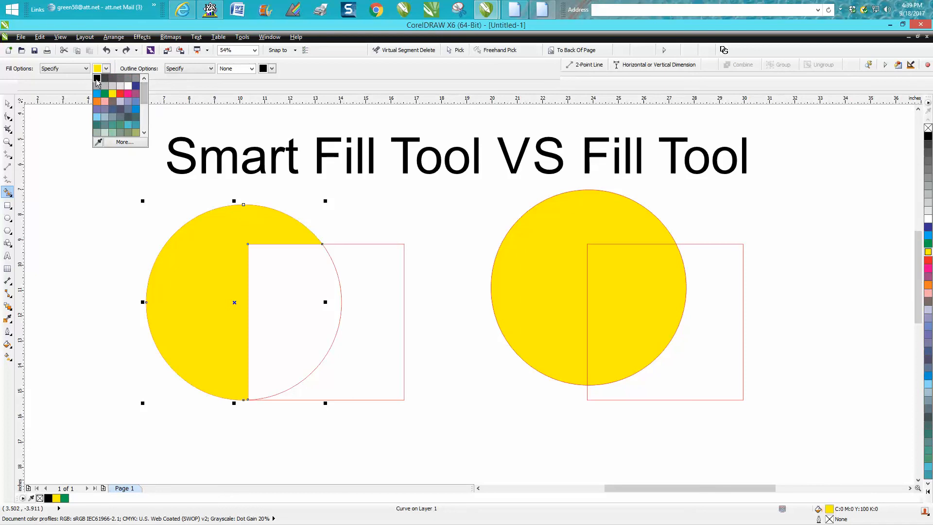
left_click(96, 78)
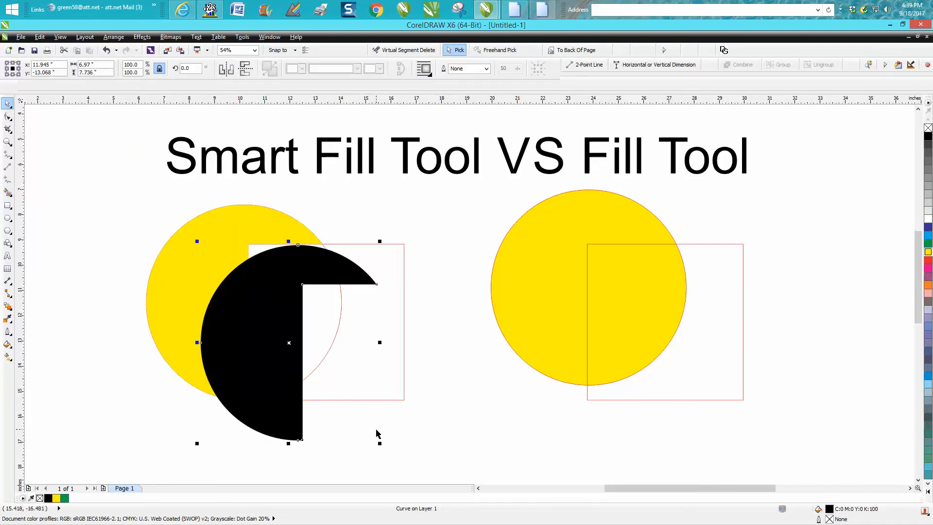
key("Delete")
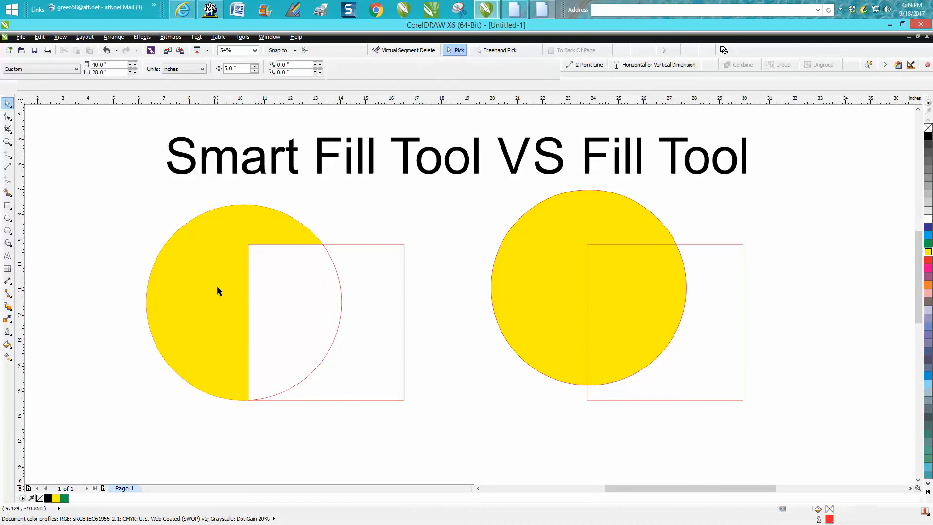
Smart Fill the left crescent black, pull it aside to check, and put it back.
left_click(217, 292)
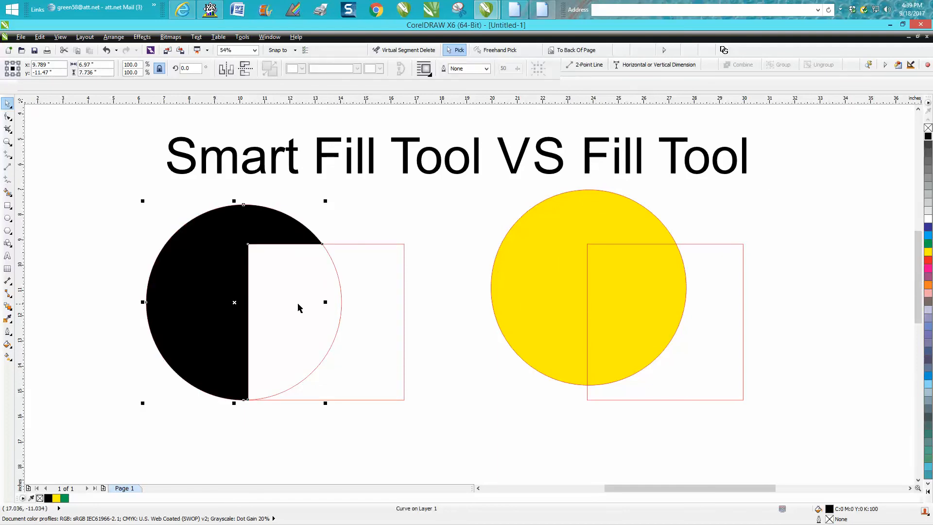
left_click_drag(233, 303, 350, 322)
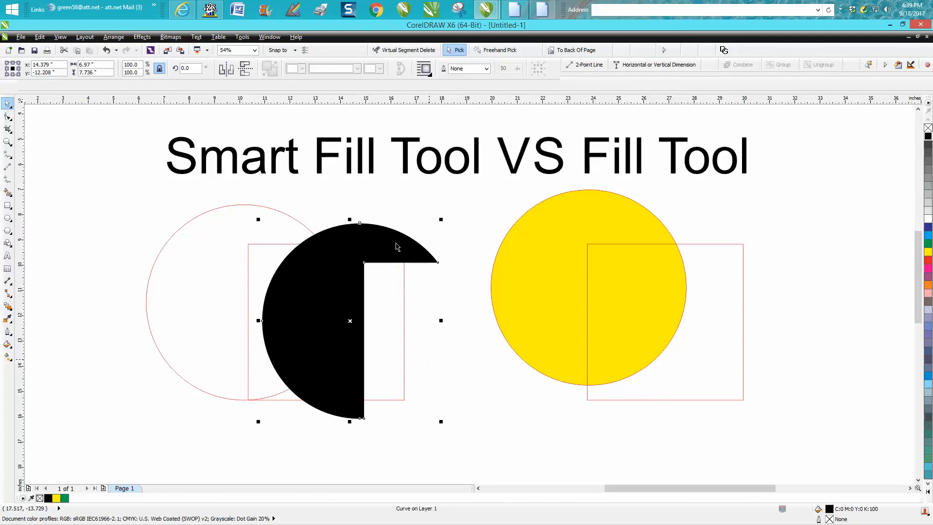
left_click_drag(350, 321, 234, 302)
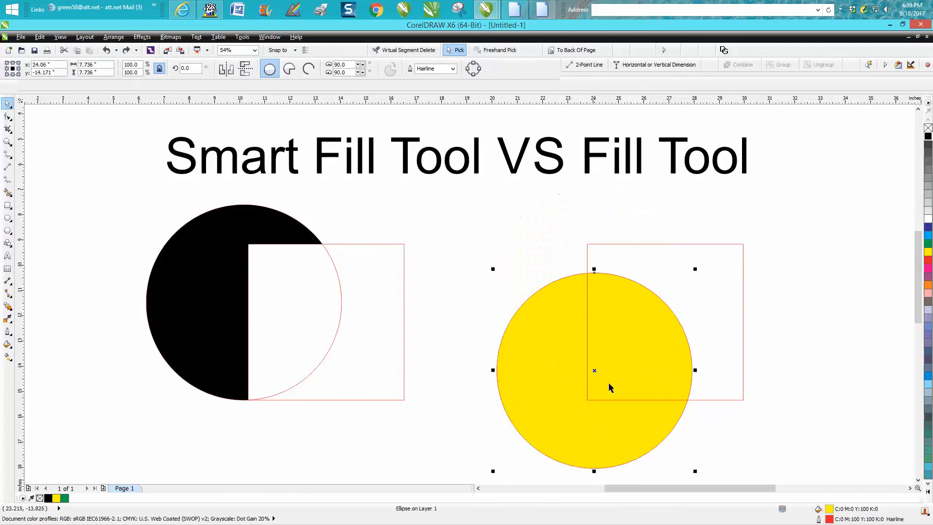
Restore the yellow circle, fill the right square red, and move it over the circle.
left_click_drag(594, 371, 589, 300)
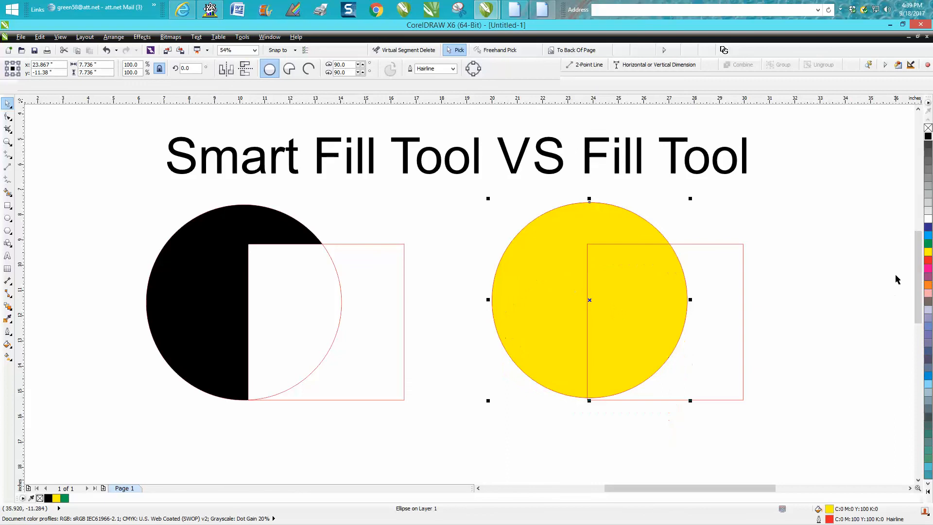
left_click(665, 321)
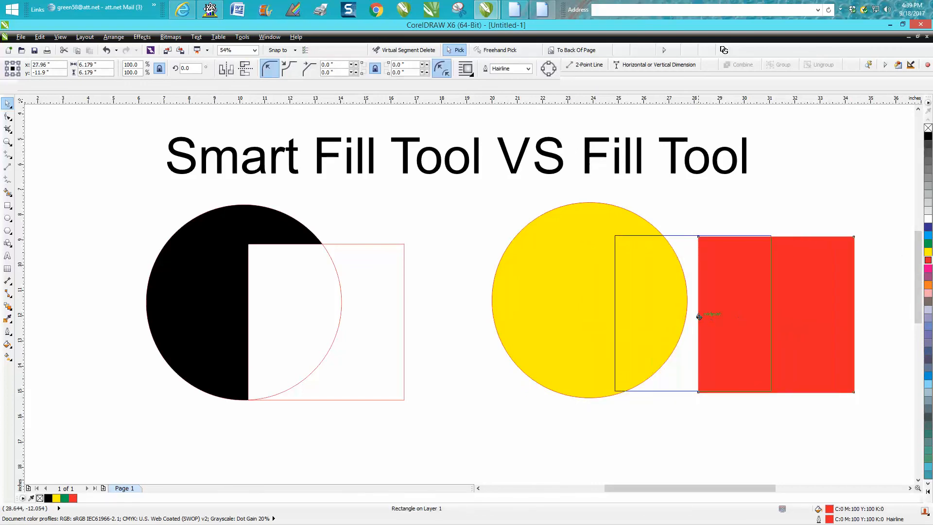
left_click_drag(774, 315, 688, 316)
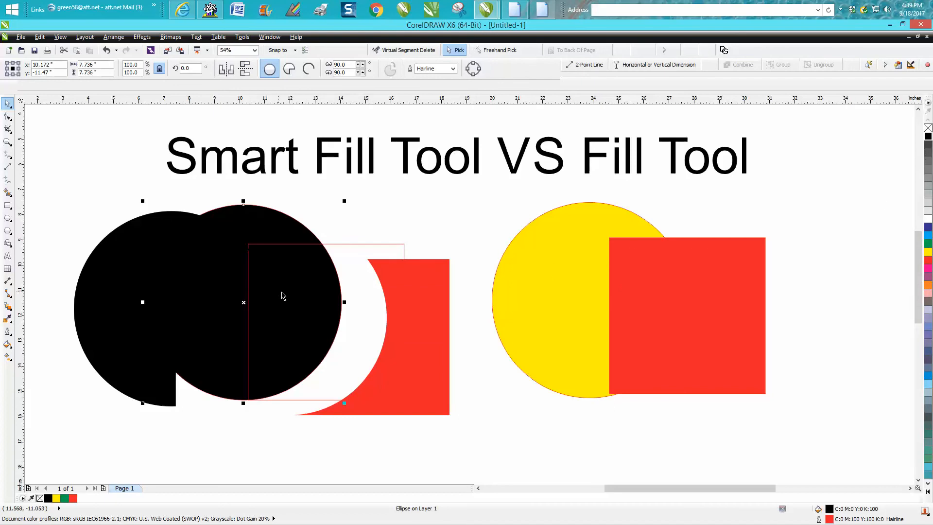
mouse_move(343, 289)
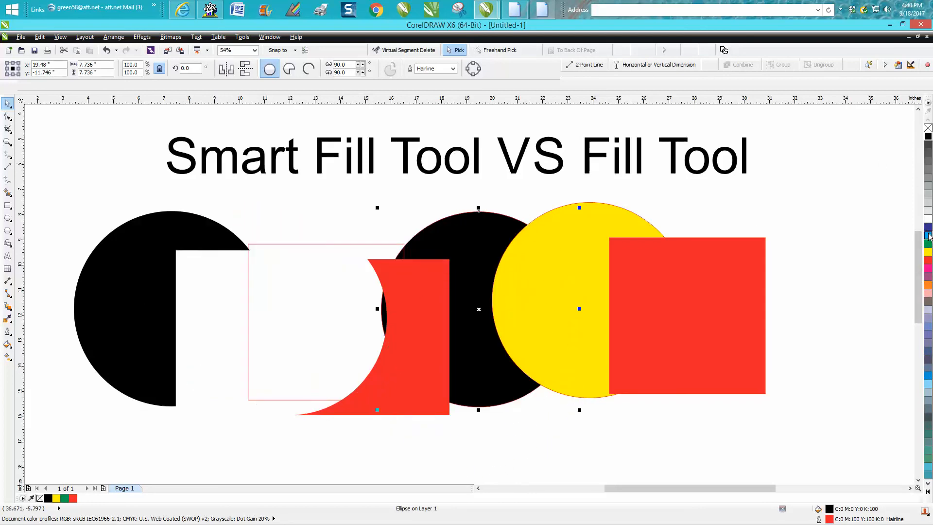
Colour the circle copy behind the right pair navy blue.
left_click(927, 259)
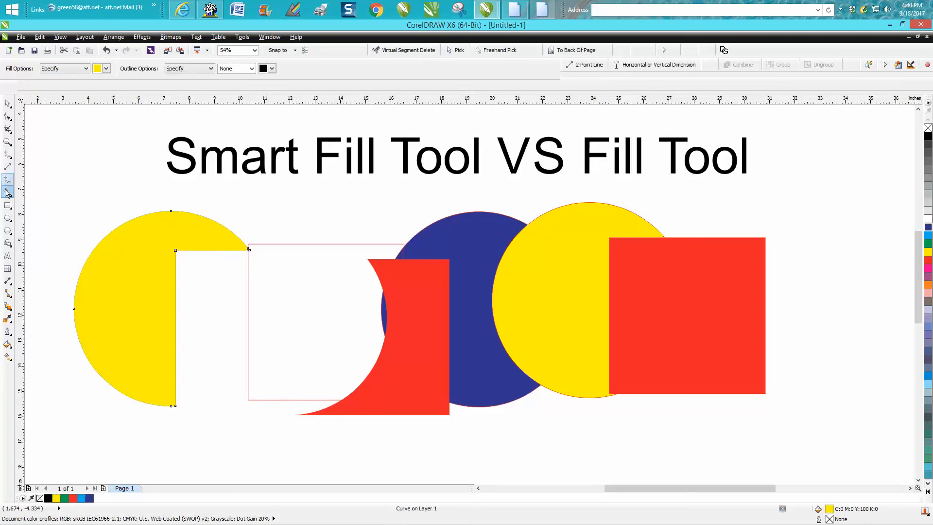
Set the Smart Fill colour to pink in Fill Options.
left_click(108, 68)
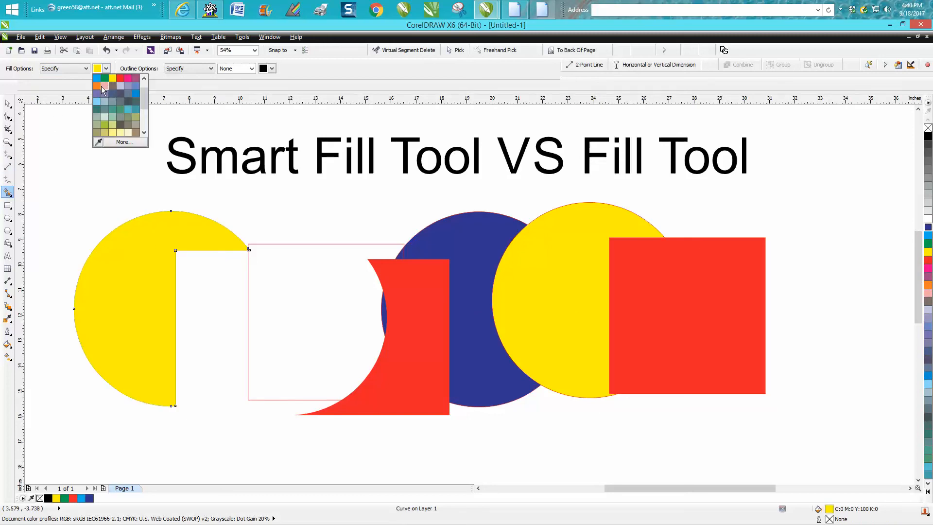
left_click(105, 85)
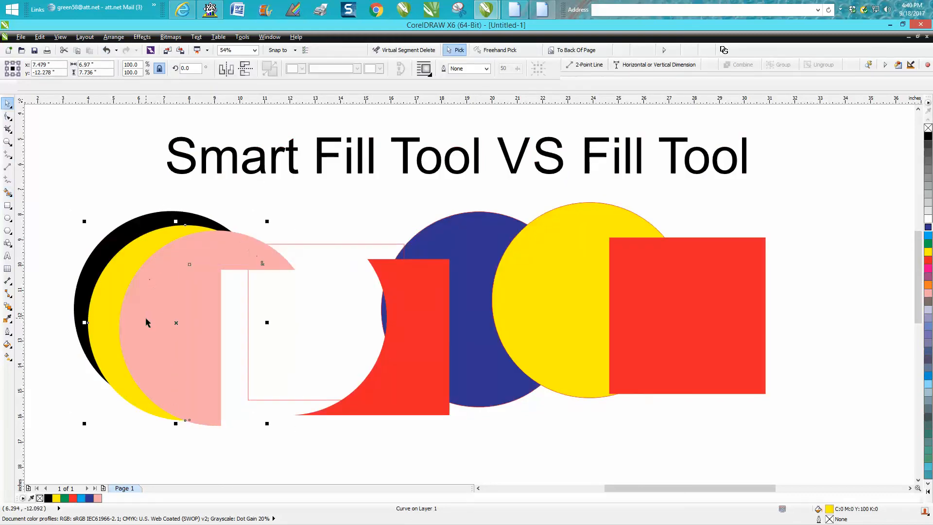
mouse_move(252, 280)
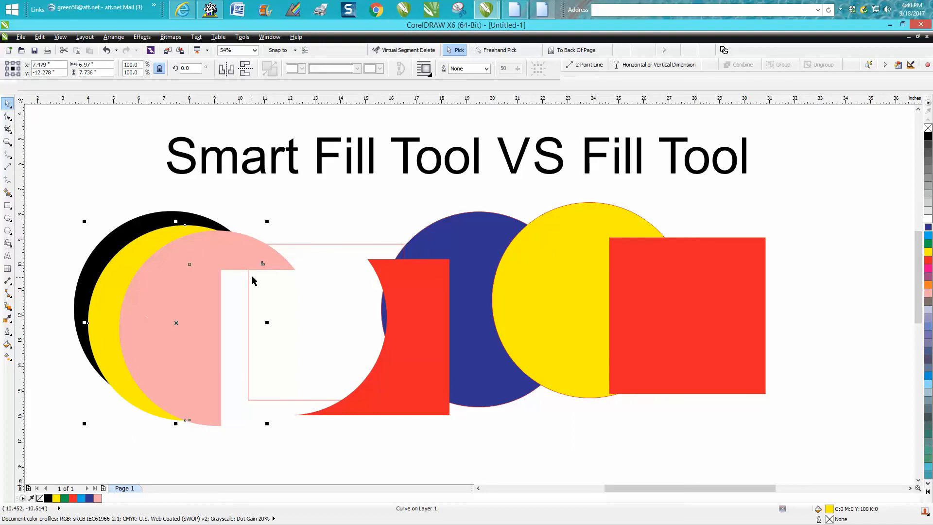